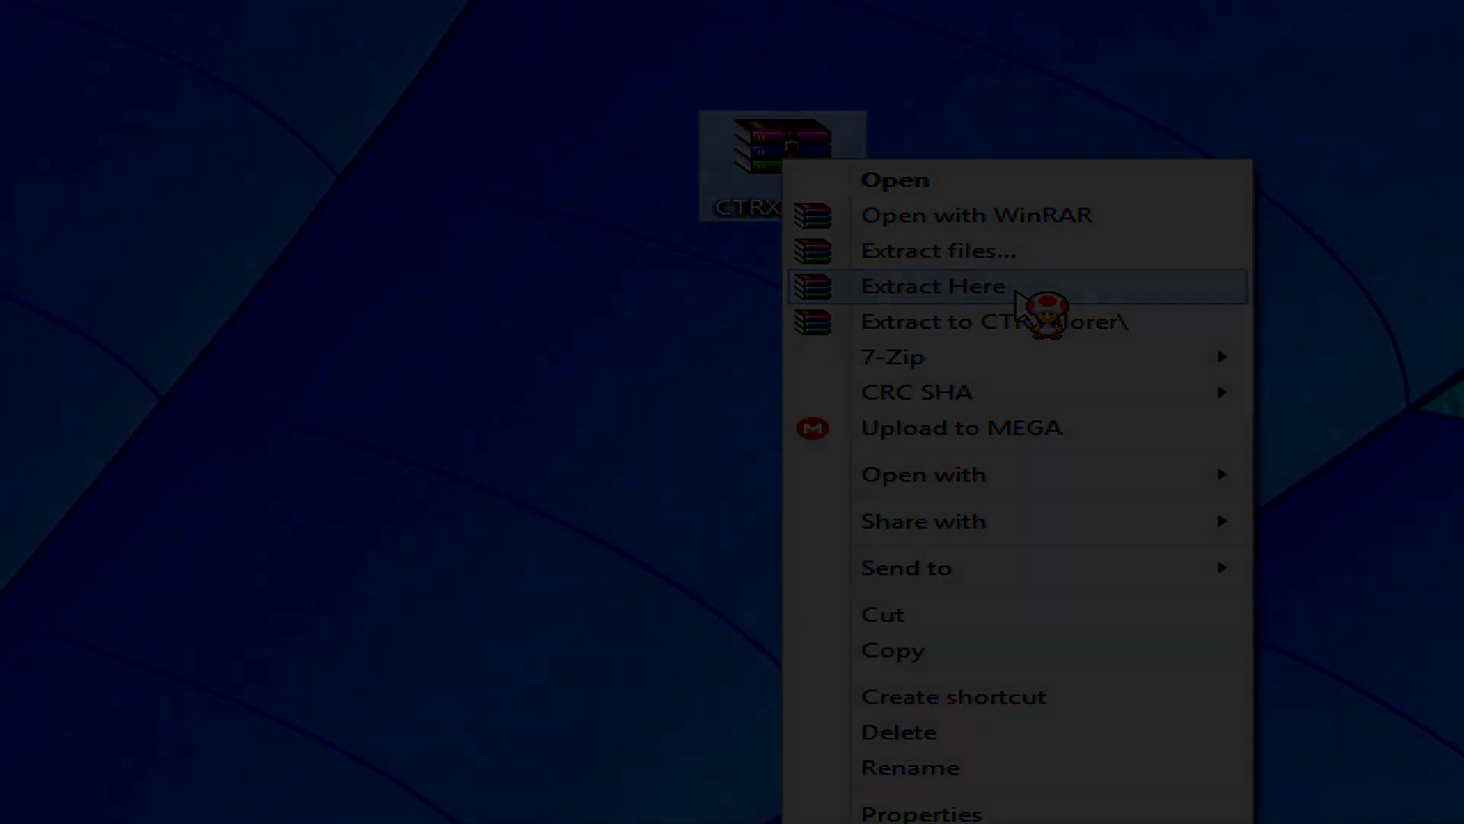
# - Extract the CTRXplorer archive's contents onto the desktop via Extract Here
pyautogui.click(931, 285)
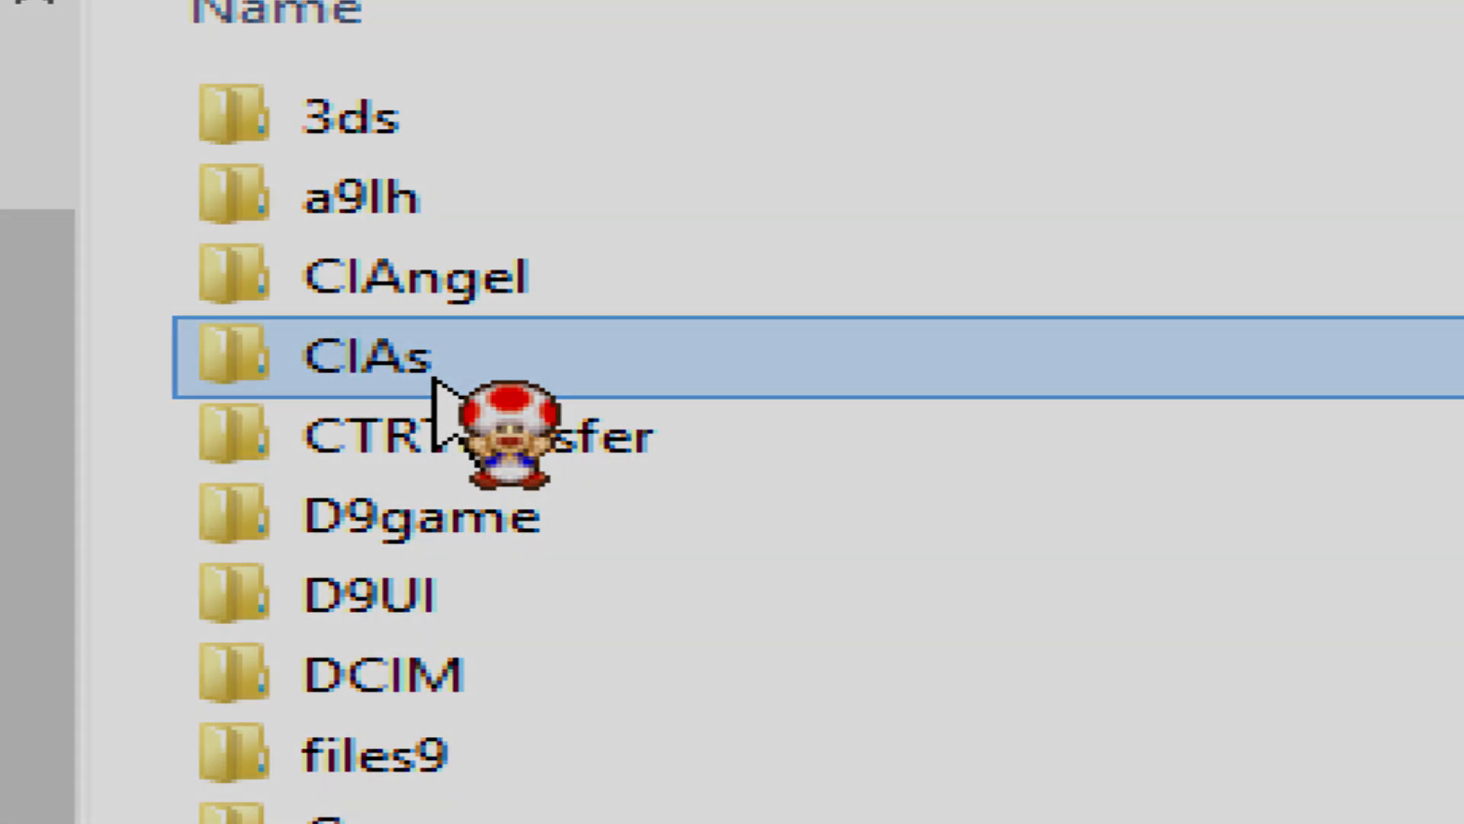
# - Open the CIAs folder in the 3DS SD card root
pyautogui.doubleClick(364, 357)
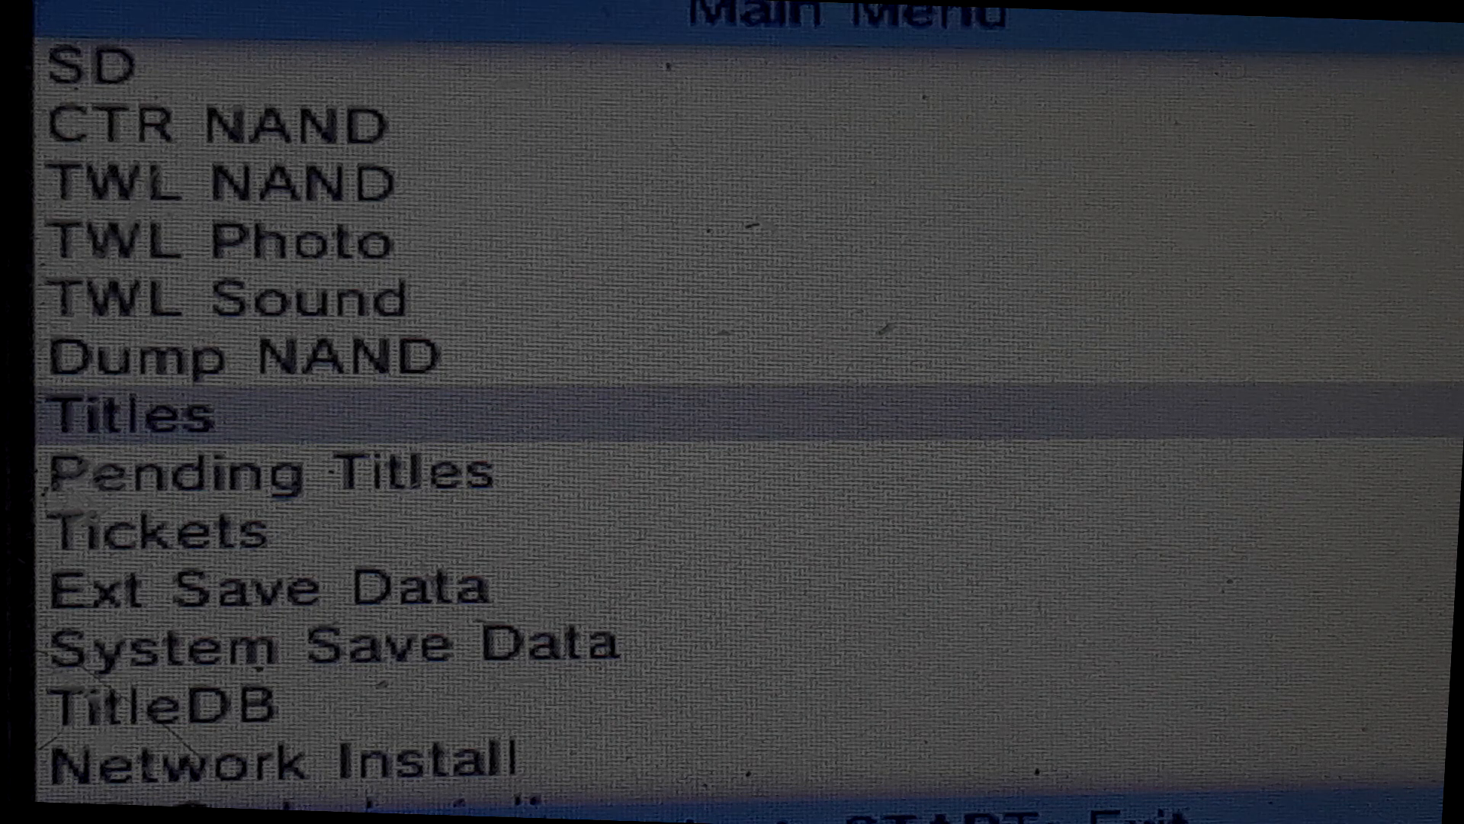
# - Show the installed titles list from FBI's main menu
pyautogui.click(131, 413)
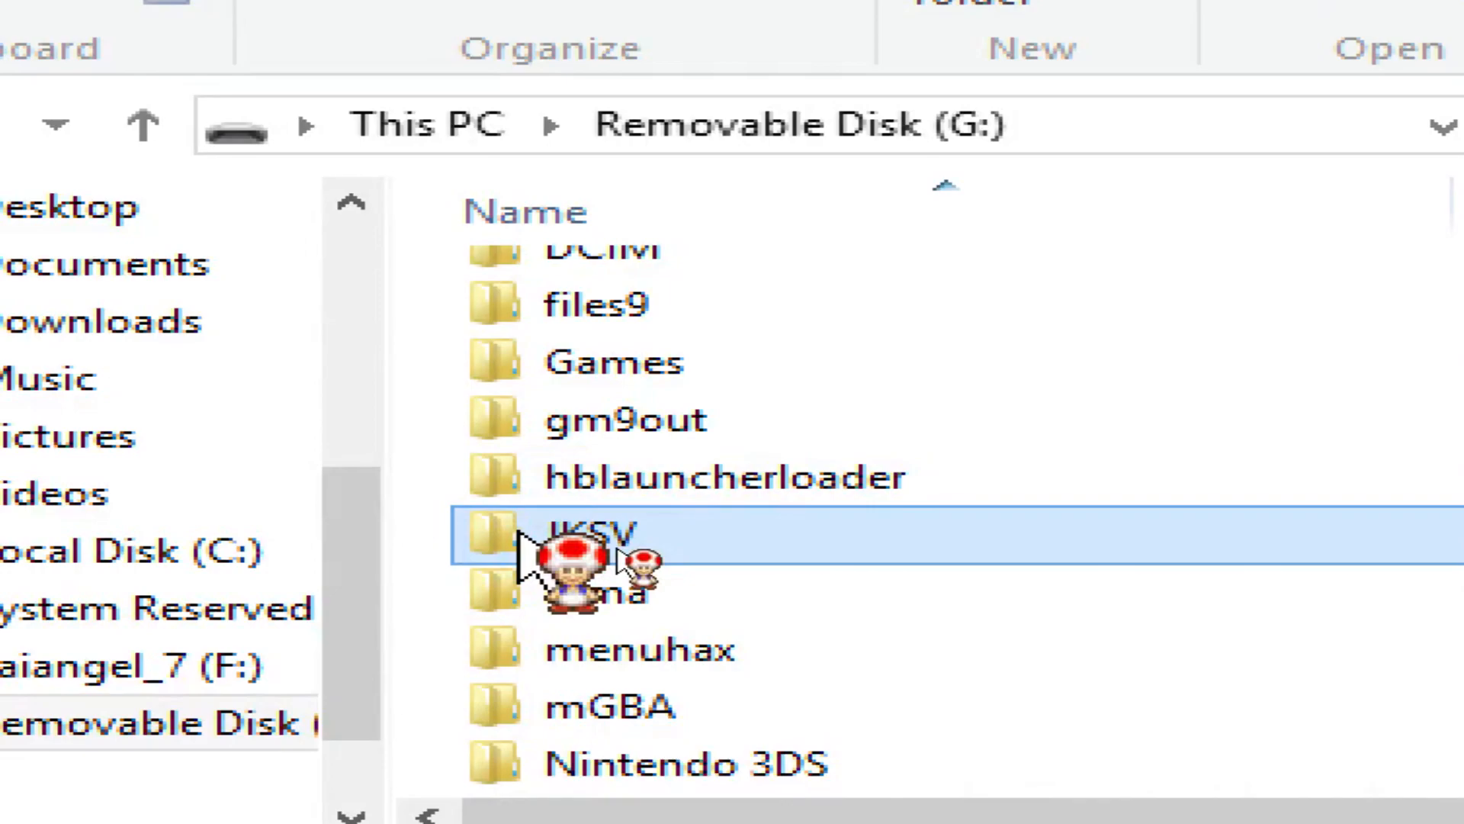
# - Browse JKSV\Saves to the Pokémon_Ultra_Moon export on drive G:, then reopen JKSV
pyautogui.doubleClick(597, 532)
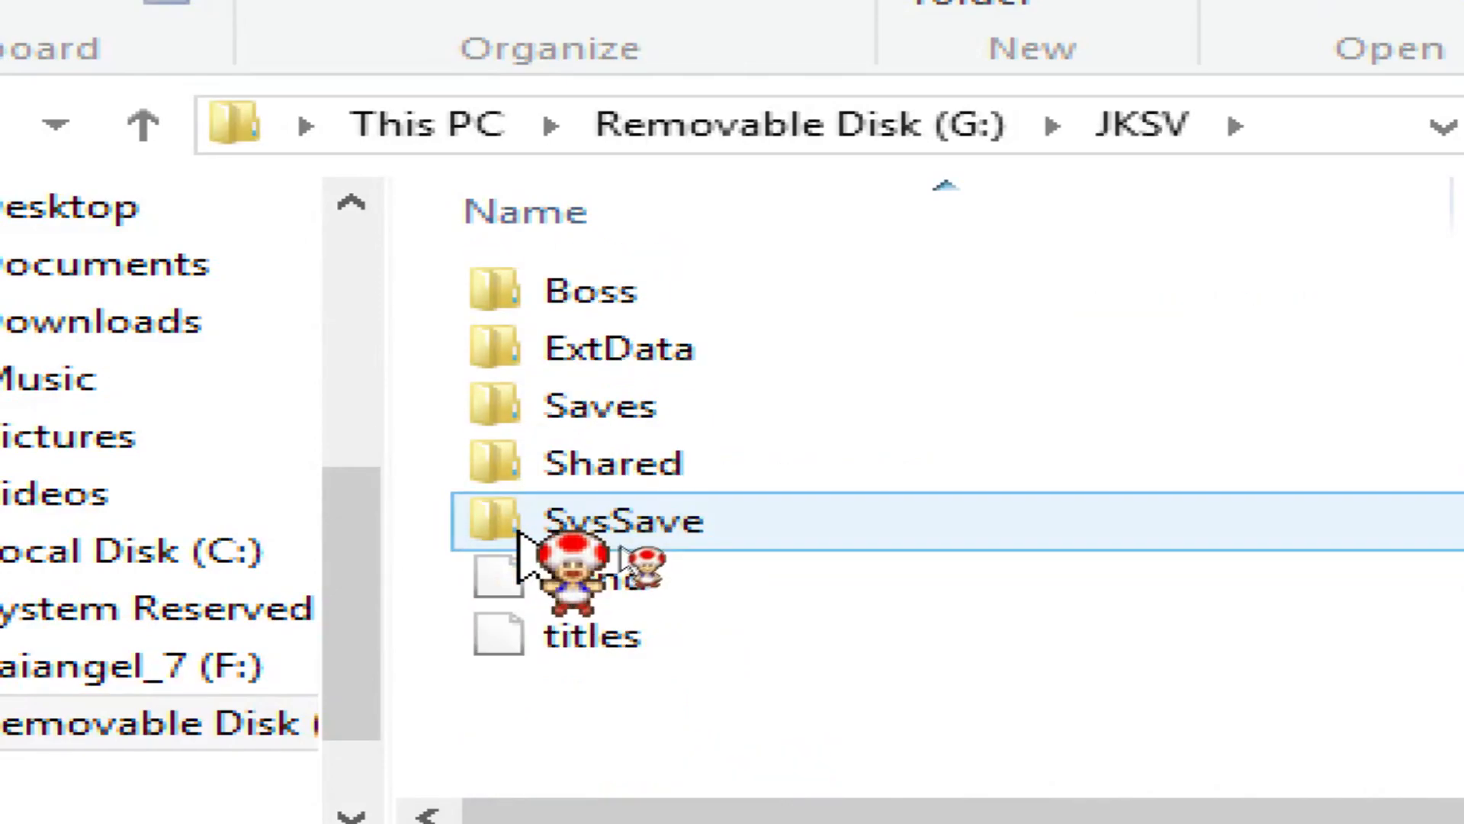
pyautogui.doubleClick(600, 405)
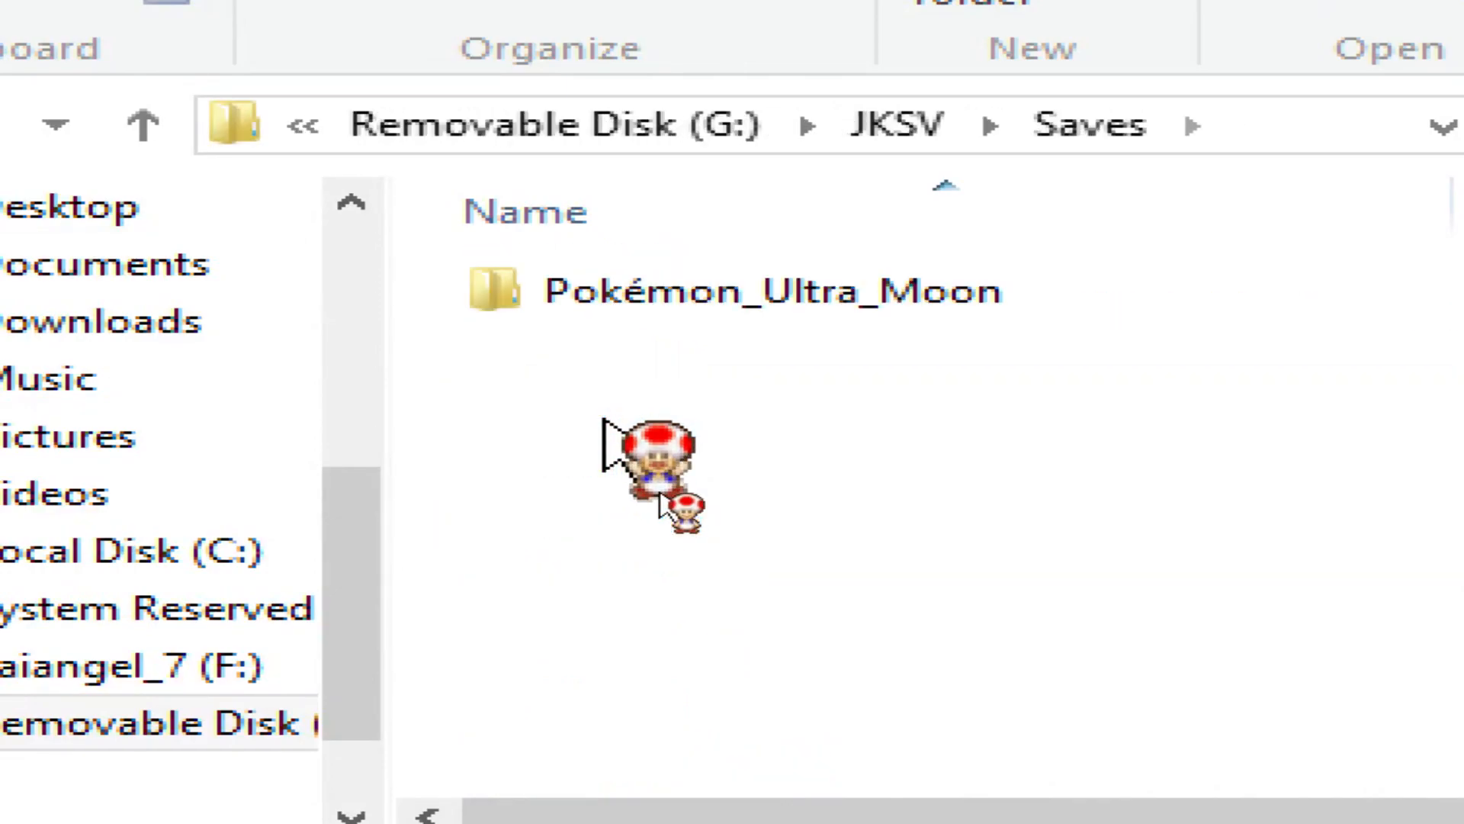
pyautogui.doubleClick(773, 290)
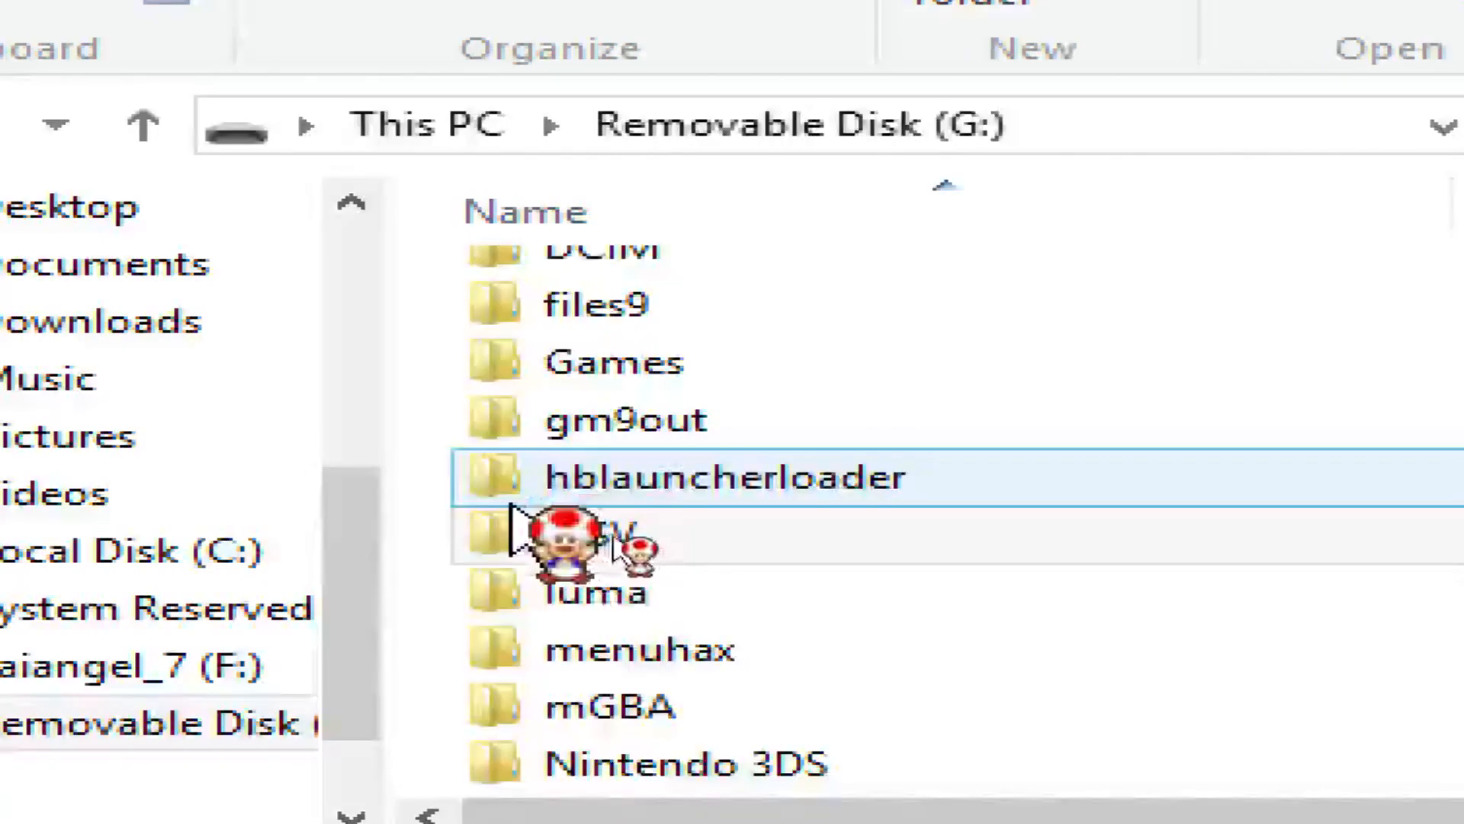
pyautogui.click(598, 536)
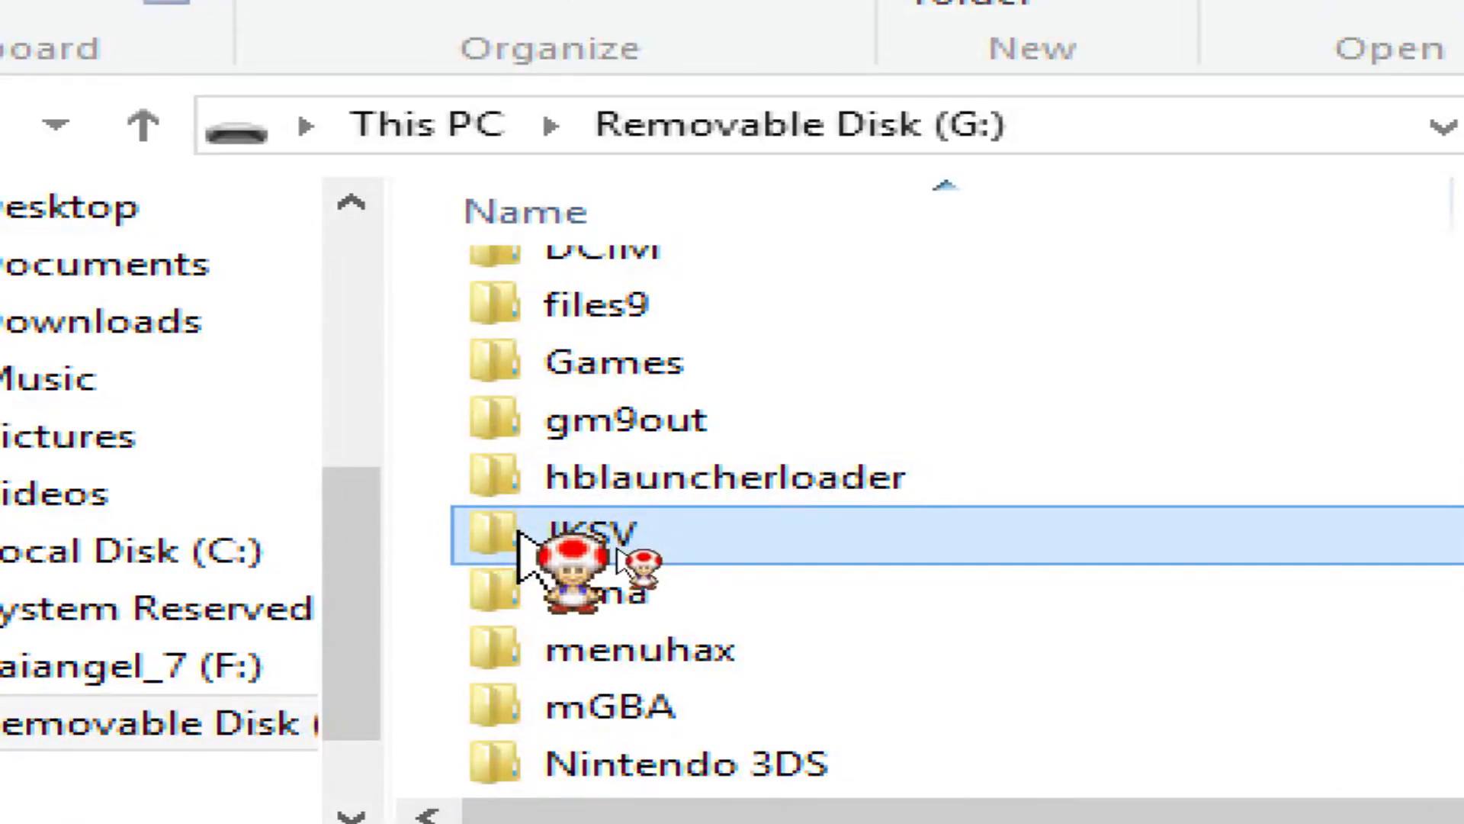
pyautogui.doubleClick(596, 537)
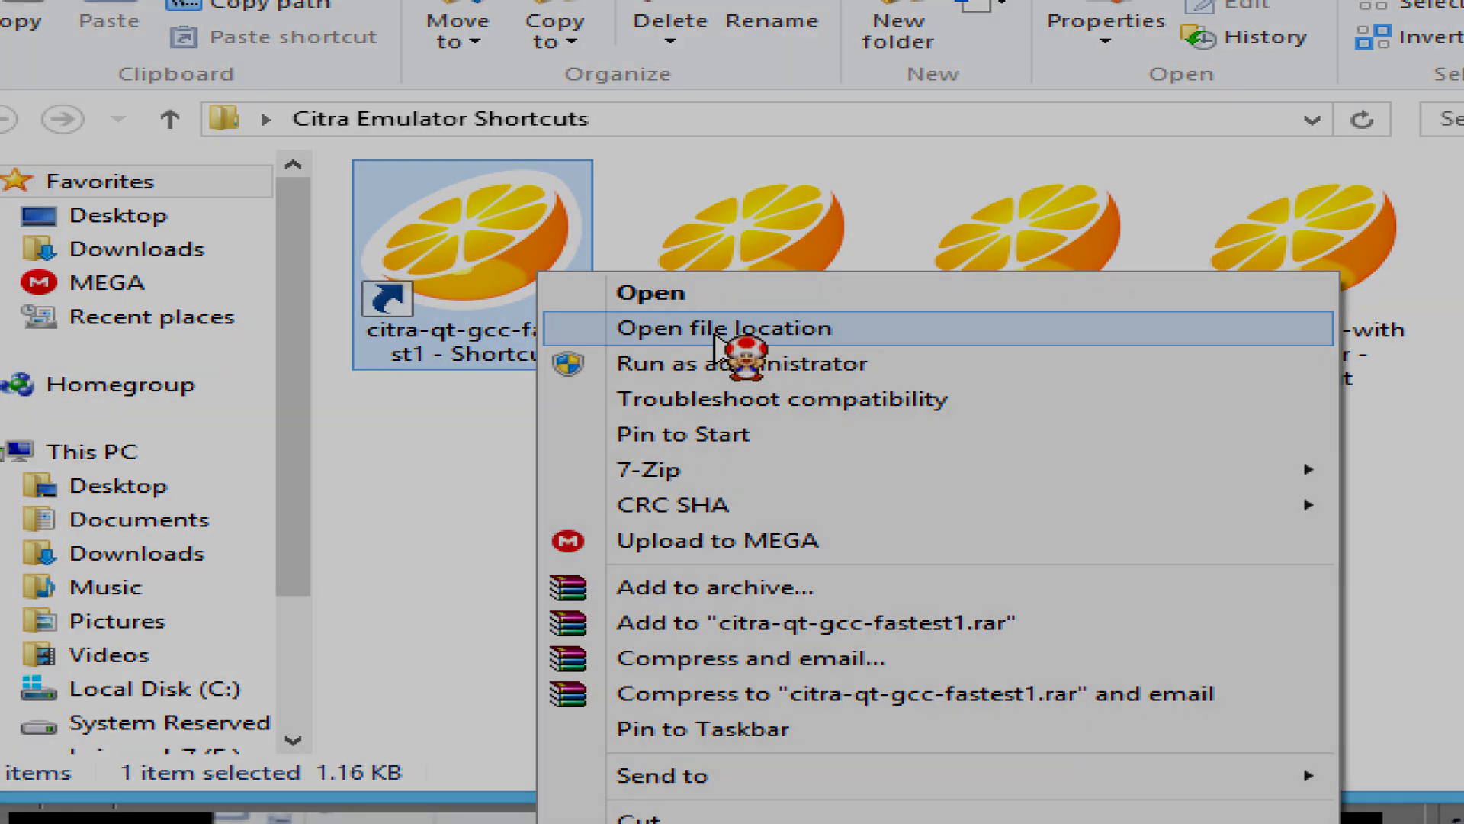
# - Navigate Citra's user\sdmc\Nintendo 3DS title folders to 00040000 and select 001b5100
pyautogui.click(722, 328)
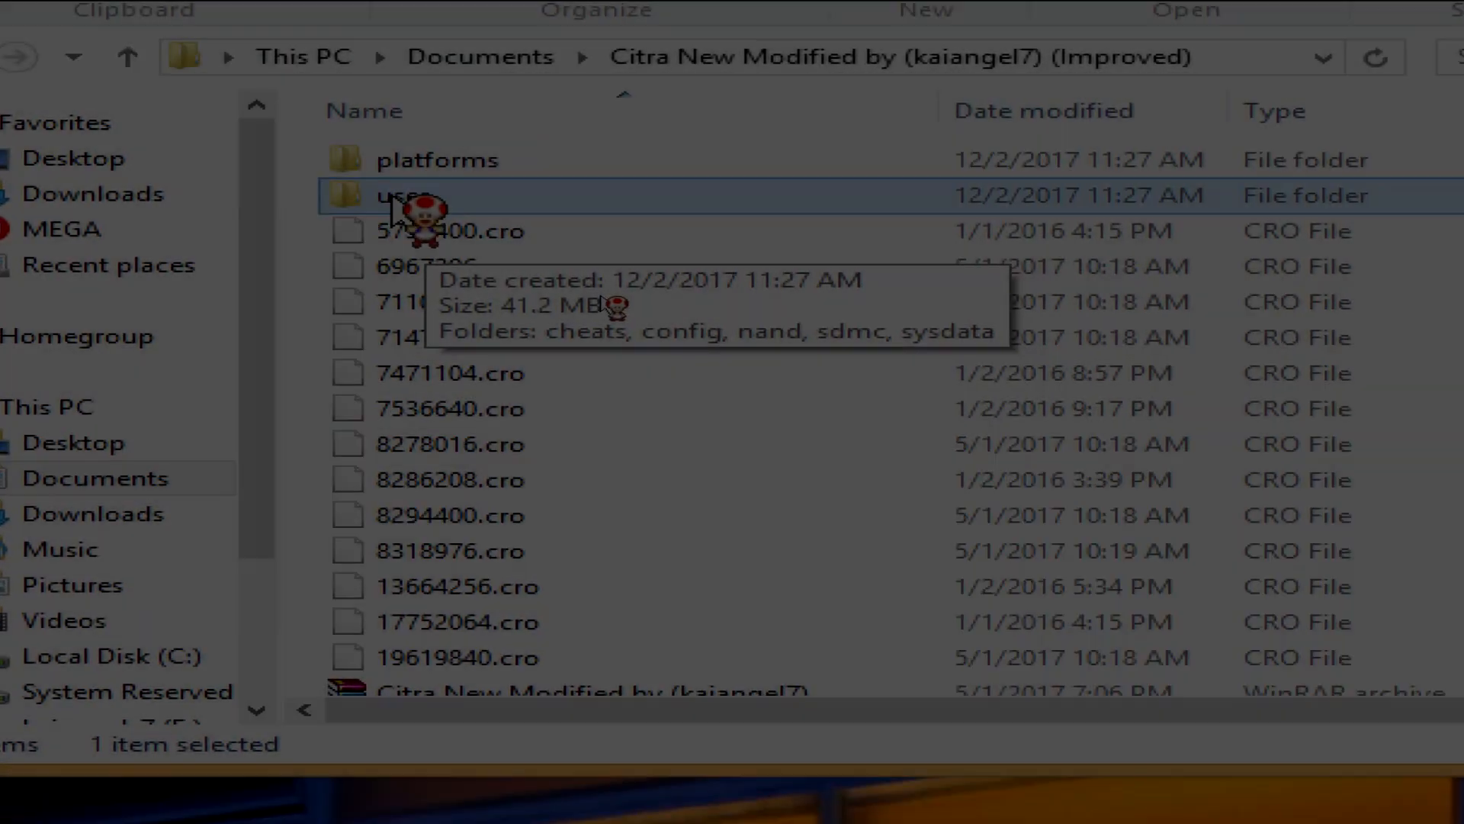
pyautogui.doubleClick(383, 194)
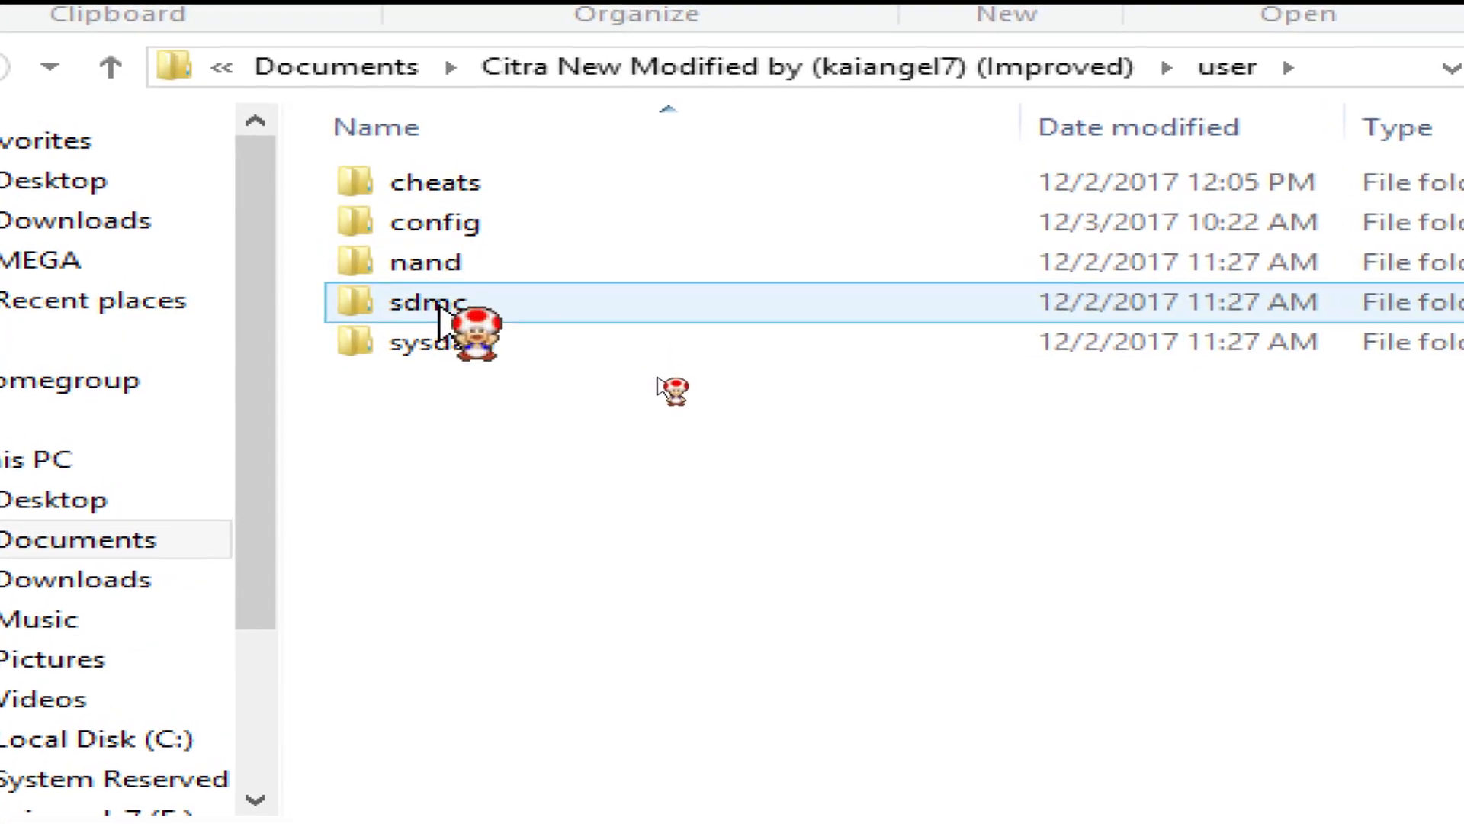
pyautogui.doubleClick(425, 301)
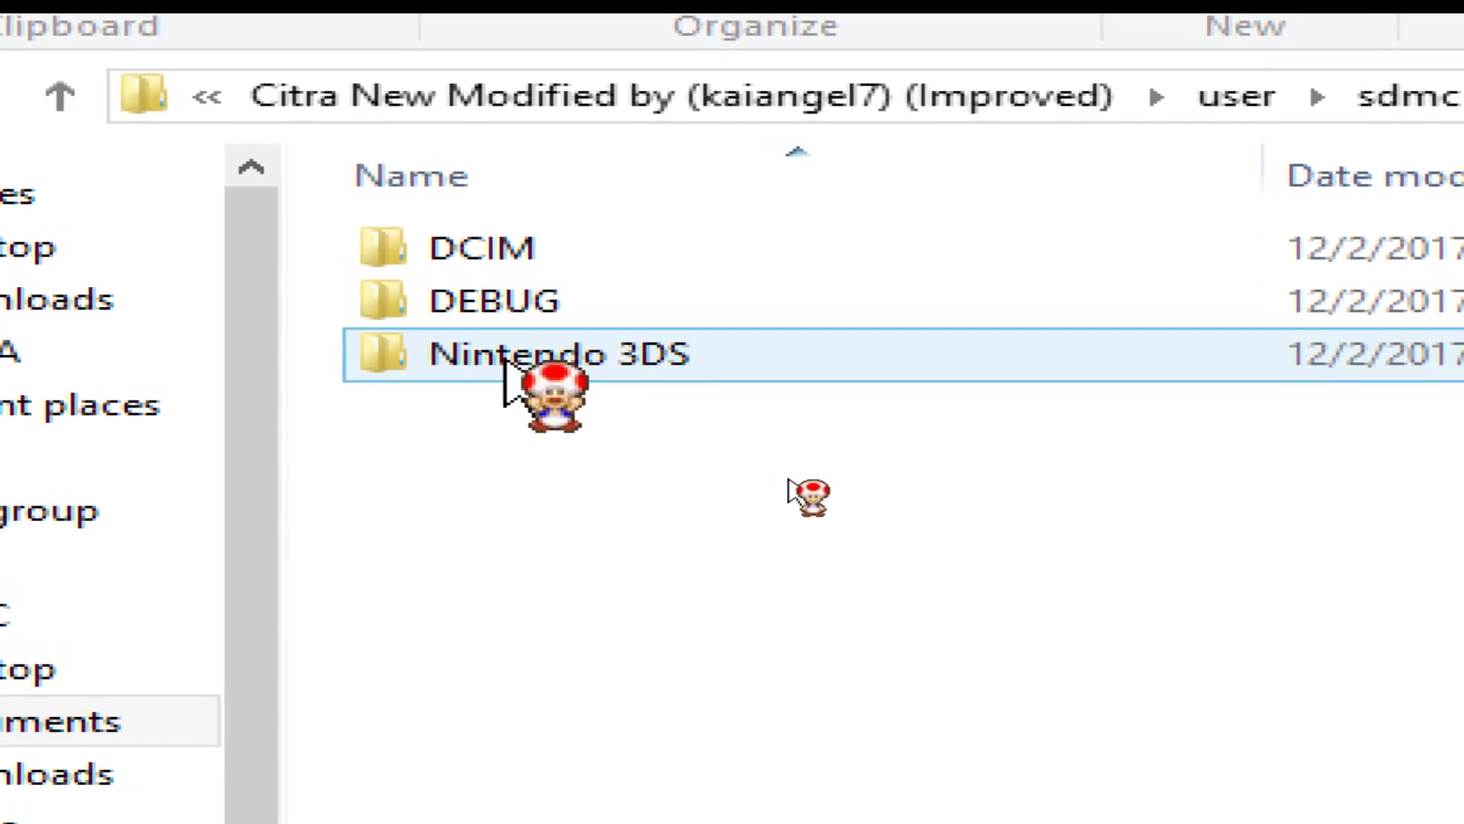
pyautogui.doubleClick(558, 352)
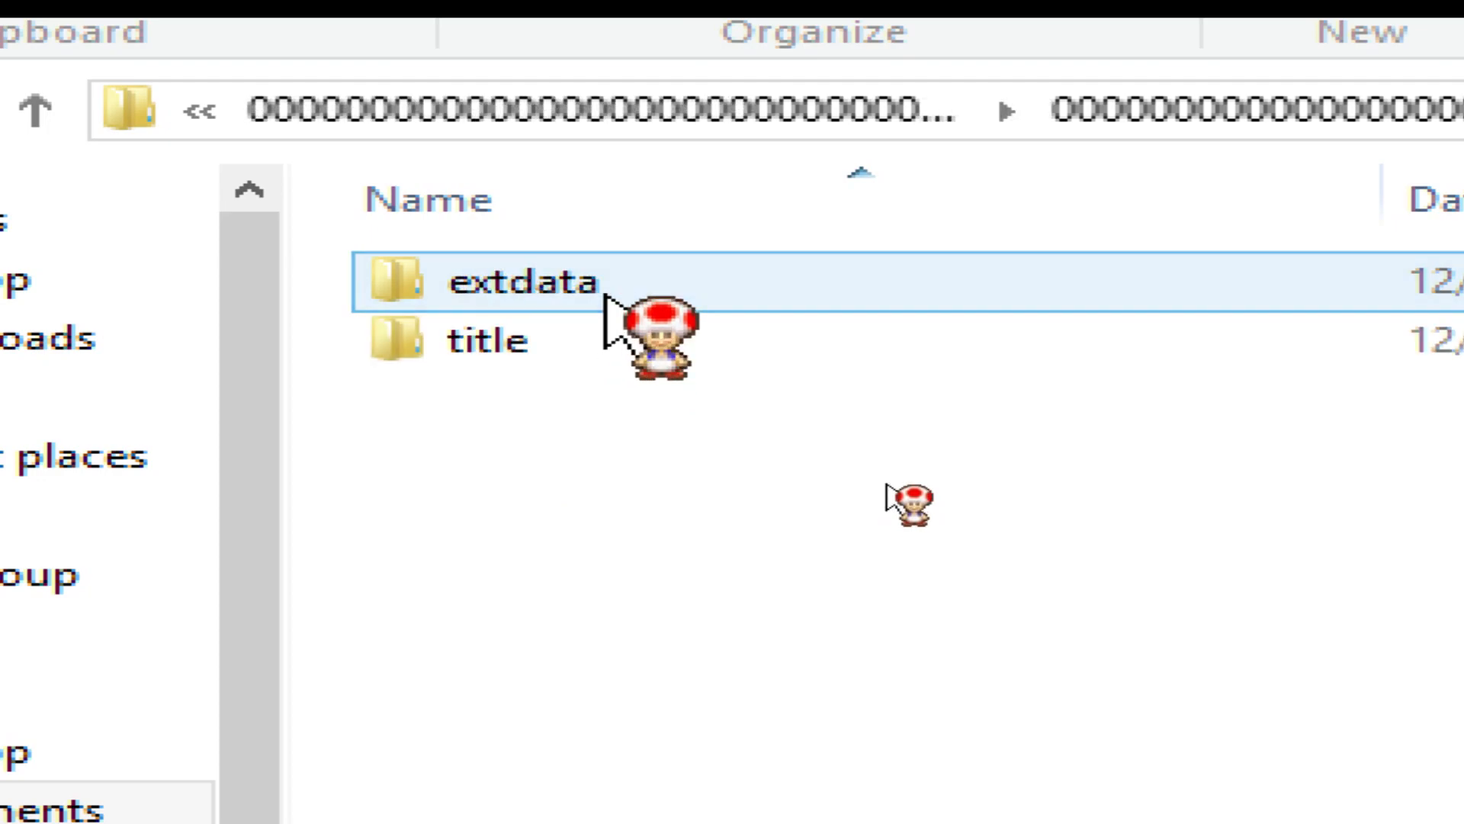
pyautogui.moveTo(490, 339)
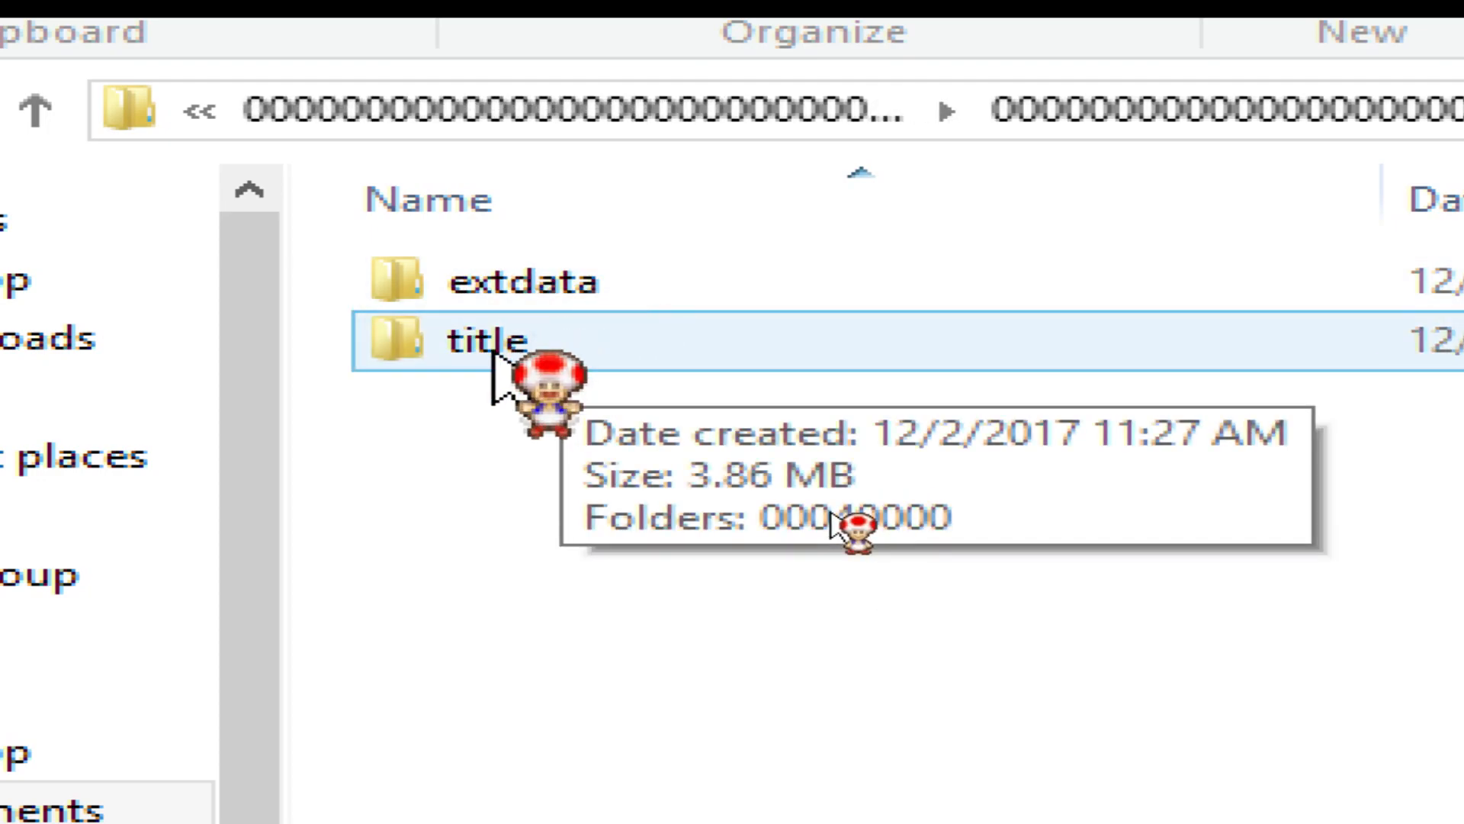
pyautogui.doubleClick(476, 340)
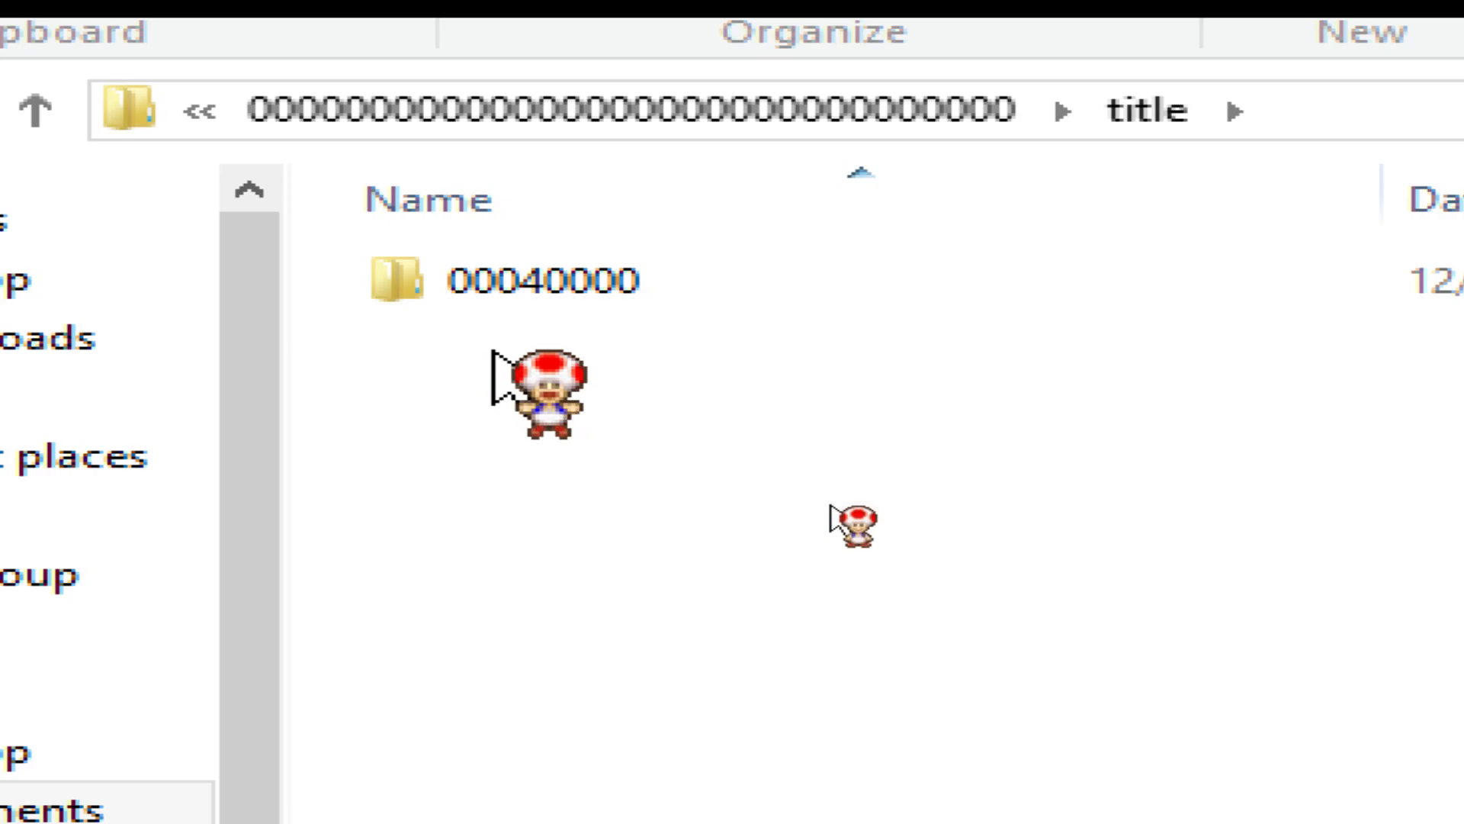
pyautogui.doubleClick(543, 278)
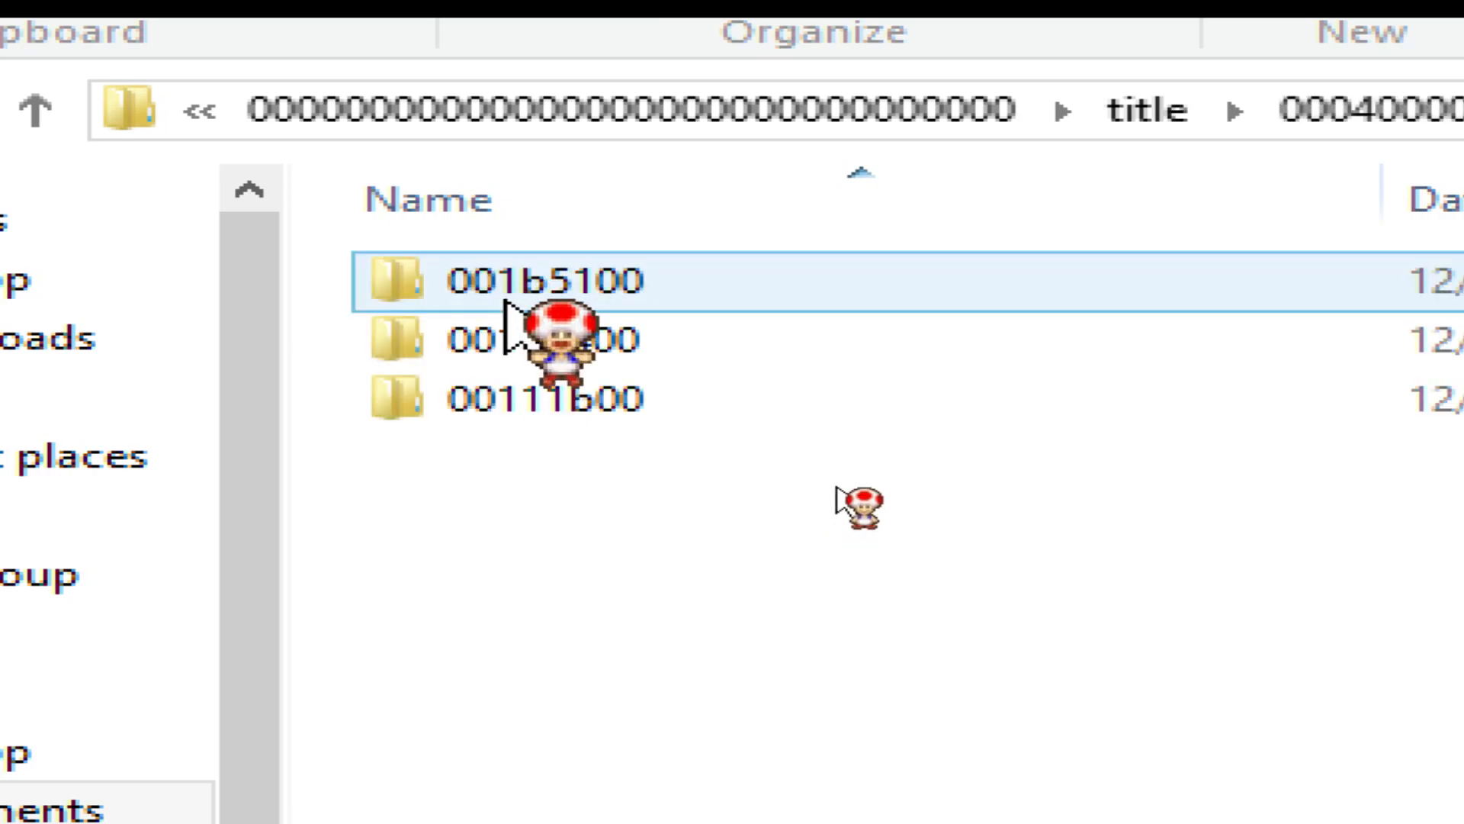
pyautogui.click(546, 339)
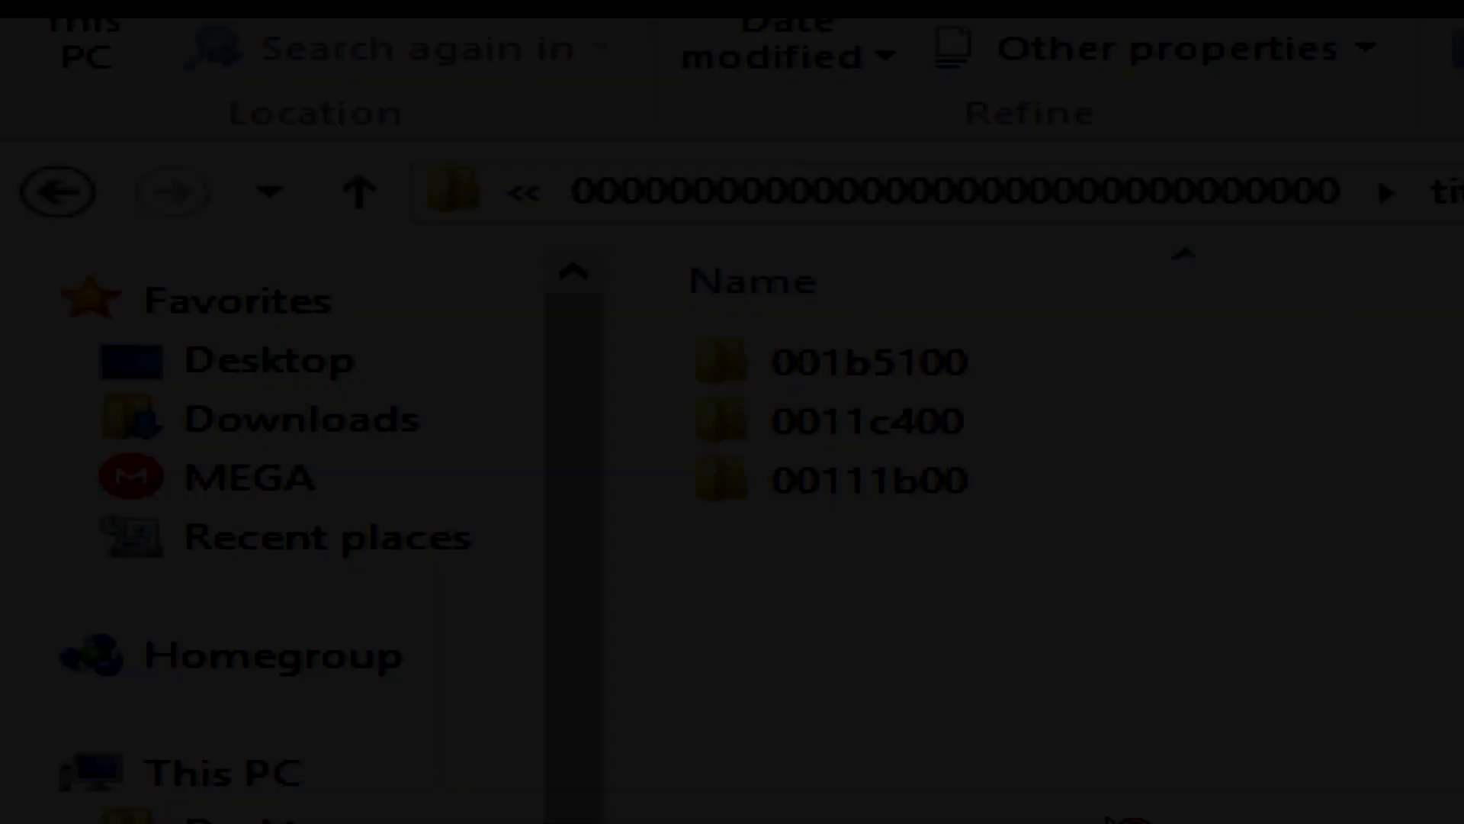
pyautogui.click(866, 363)
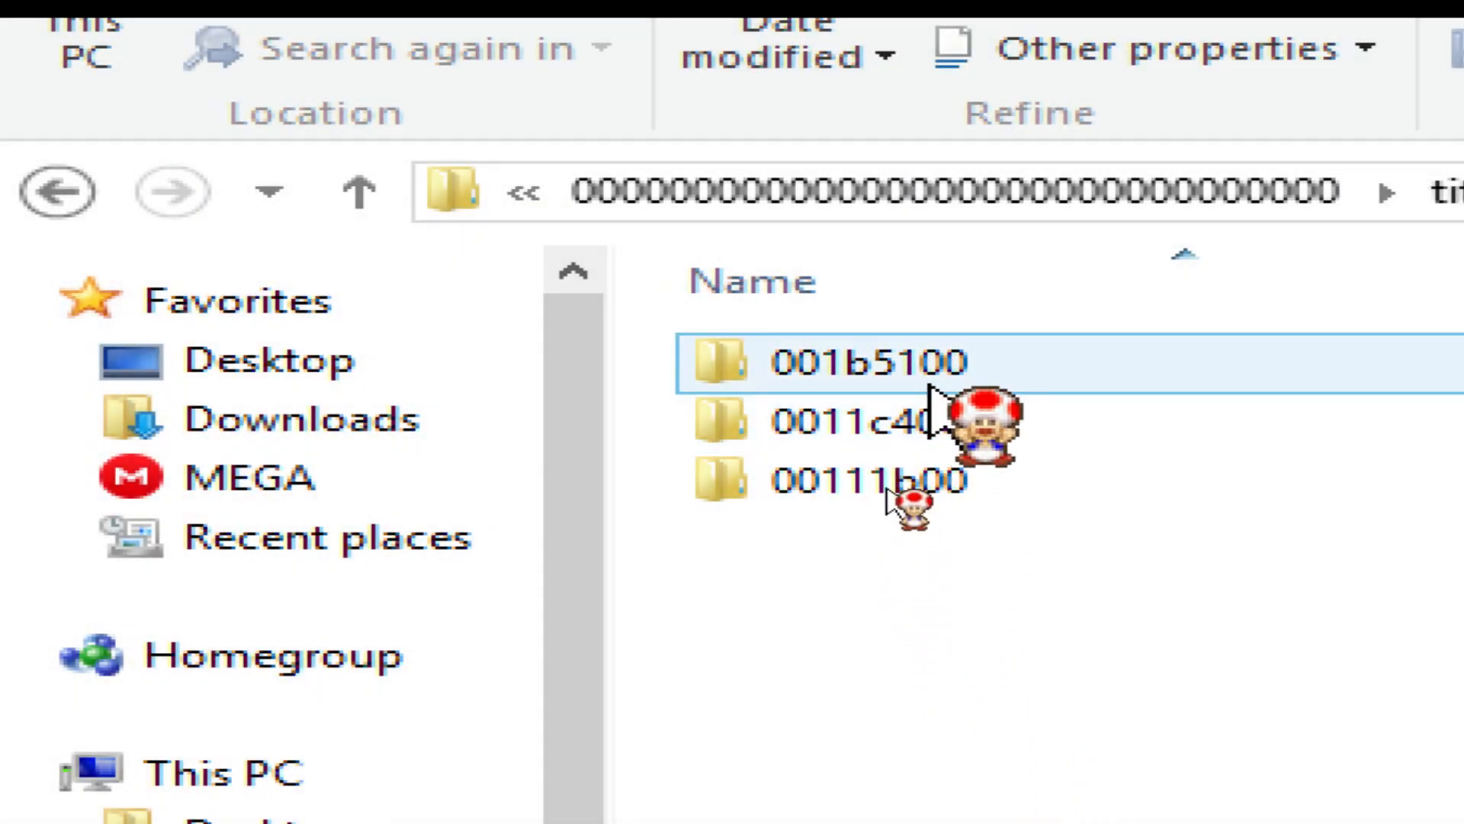
# - Reach the main save file under 001b5100\data\00000001
pyautogui.doubleClick(868, 363)
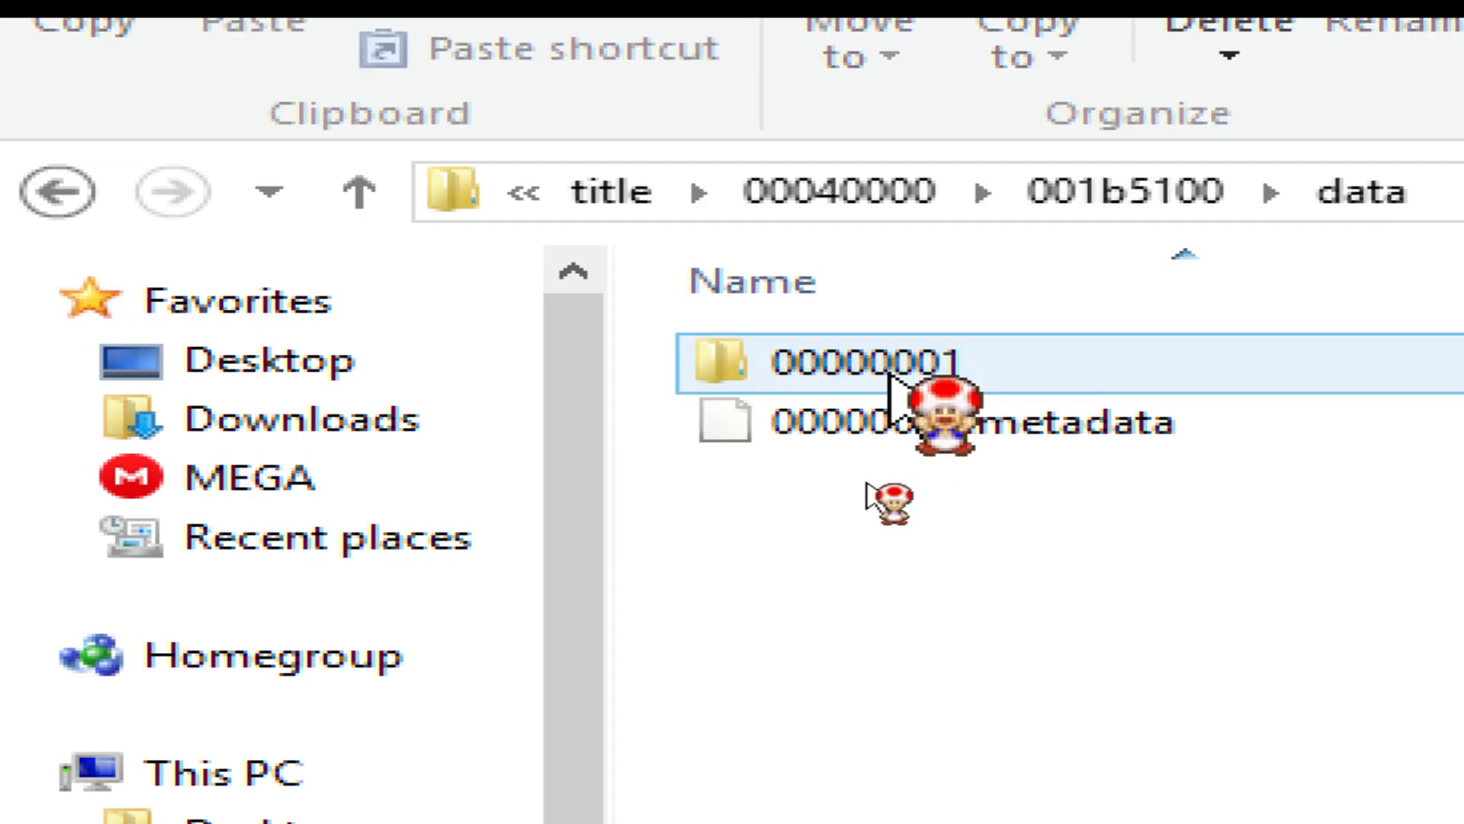
pyautogui.doubleClick(840, 363)
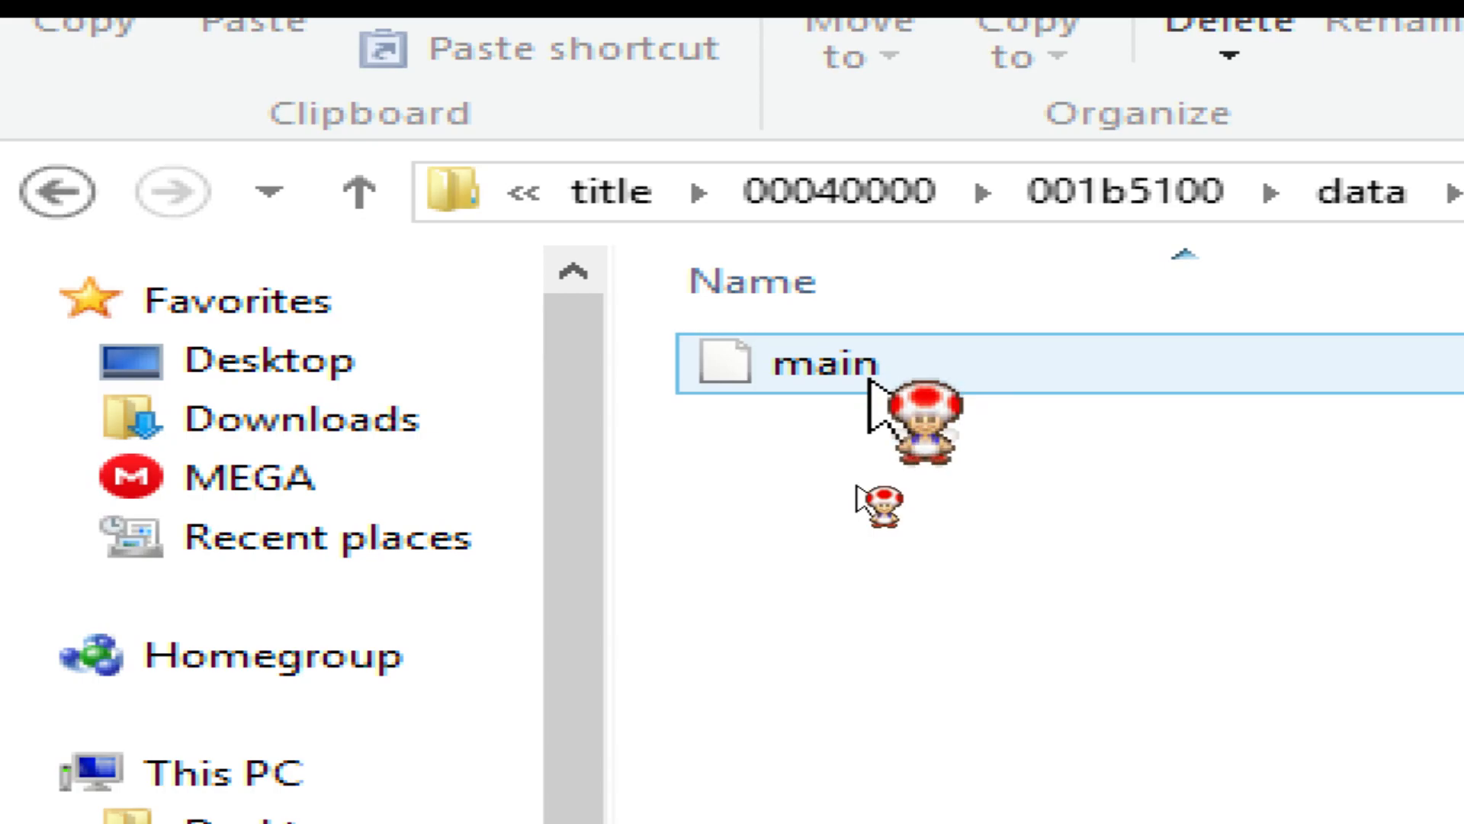
pyautogui.scroll(-3)
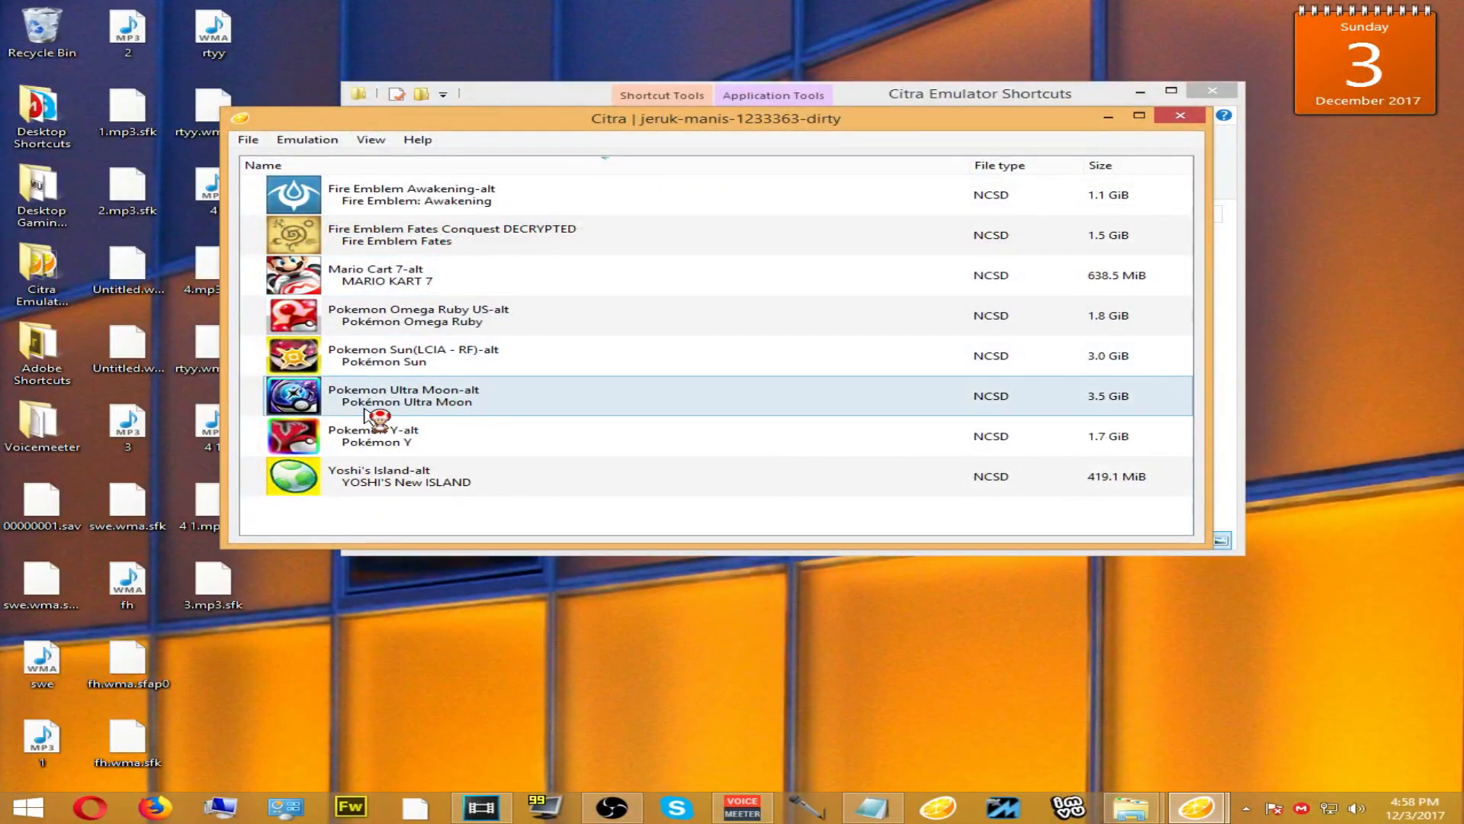
# - Launch Pokémon Ultra Moon from Citra's game list
pyautogui.doubleClick(404, 395)
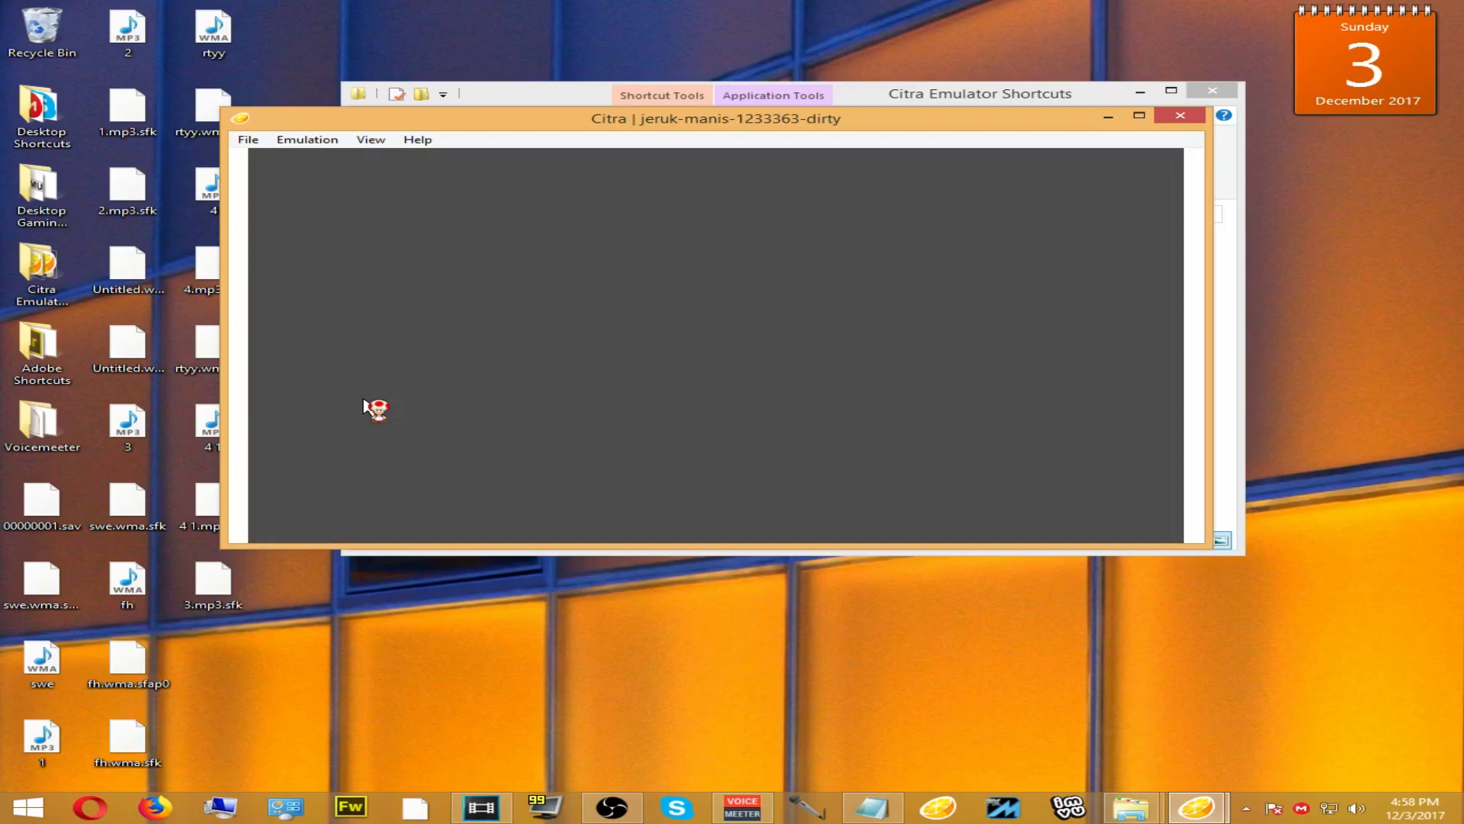